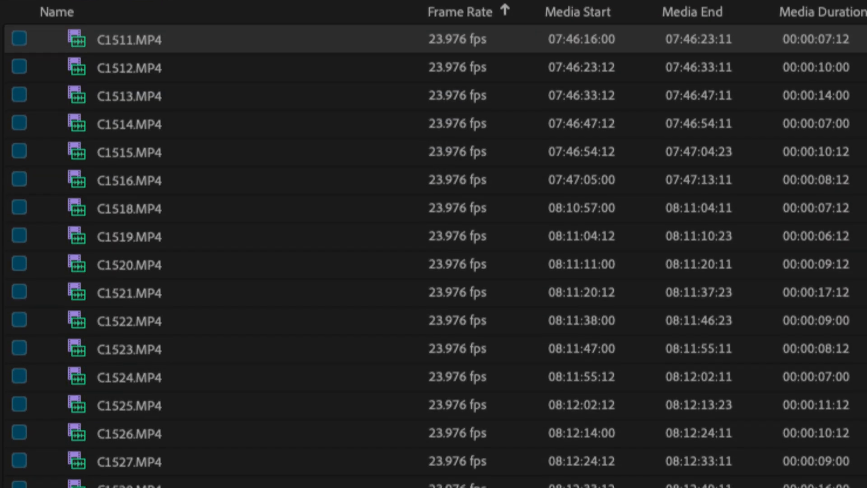
Step: Log the footage as A-Roll/B-Roll in Eddie AI and export the organized result to Premiere Pro
scroll(down, 3)
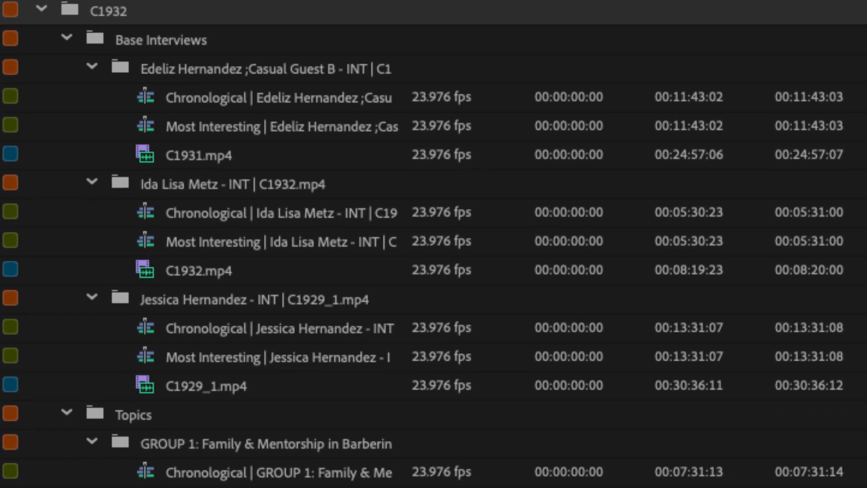
scroll(down, 3)
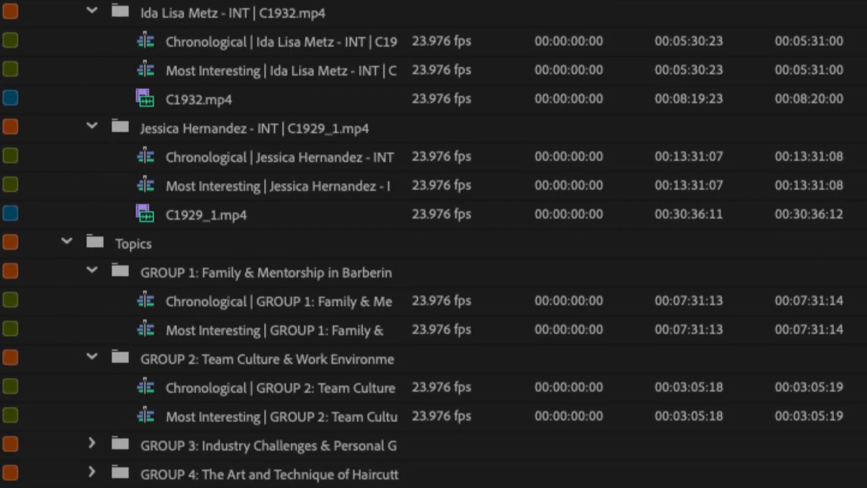
scroll(down, 3)
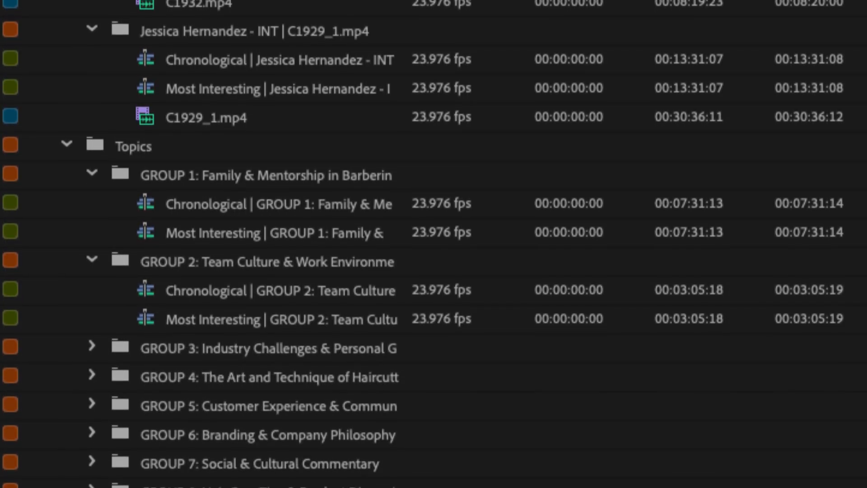
scroll(down, 3)
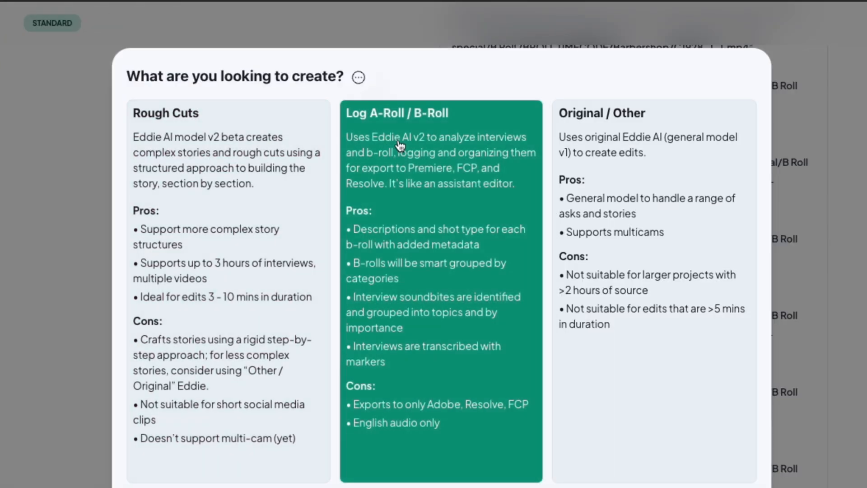
click(441, 113)
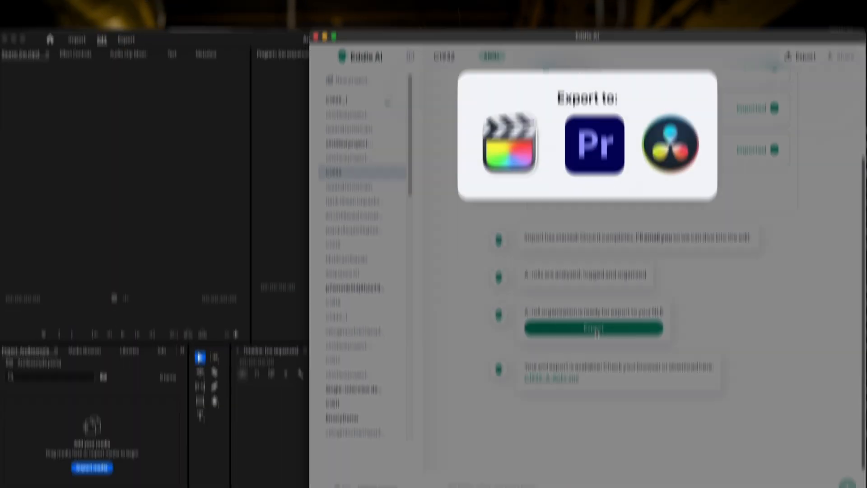
click(594, 116)
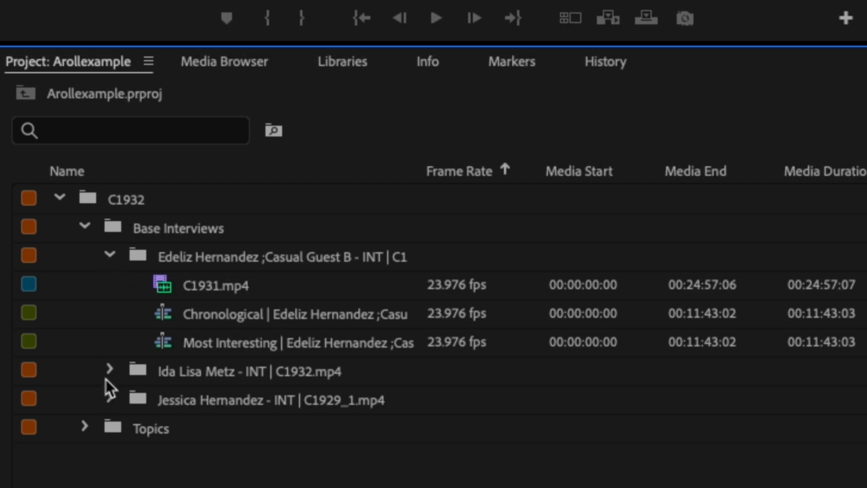
click(85, 428)
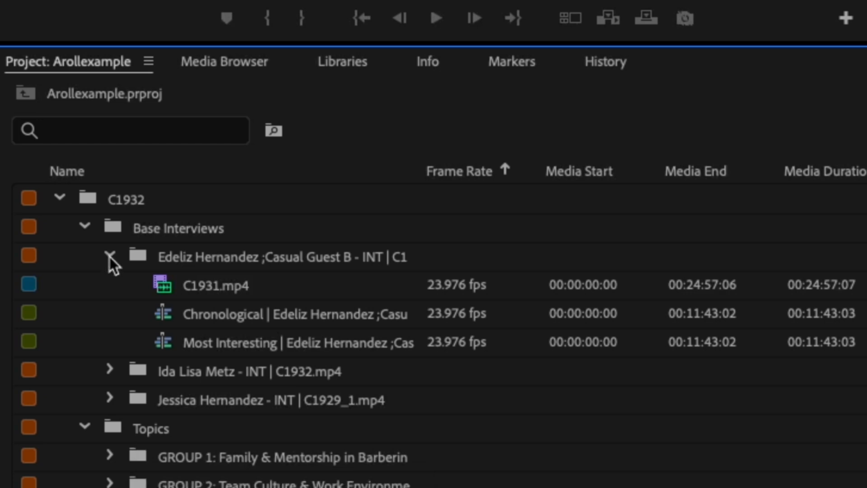
click(211, 284)
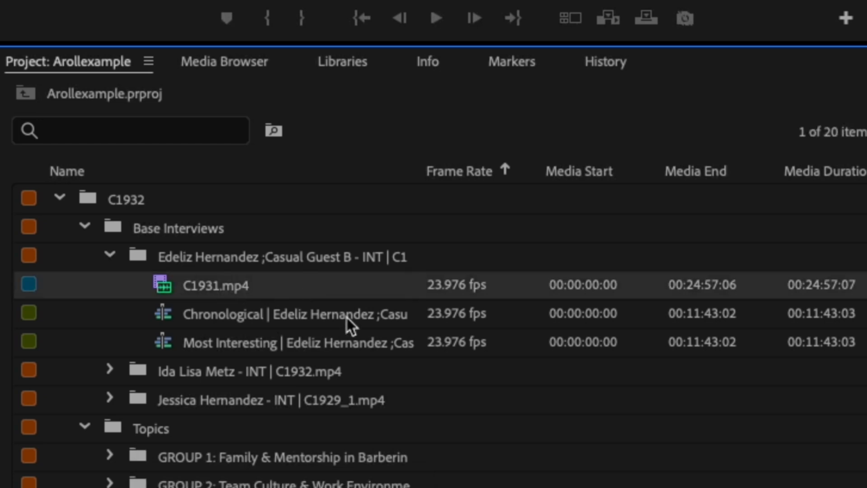
mouse_move(417, 321)
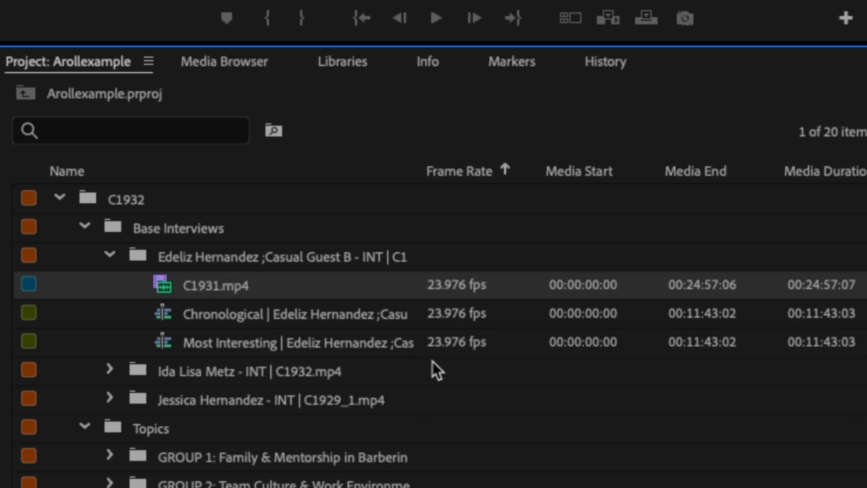
mouse_move(419, 372)
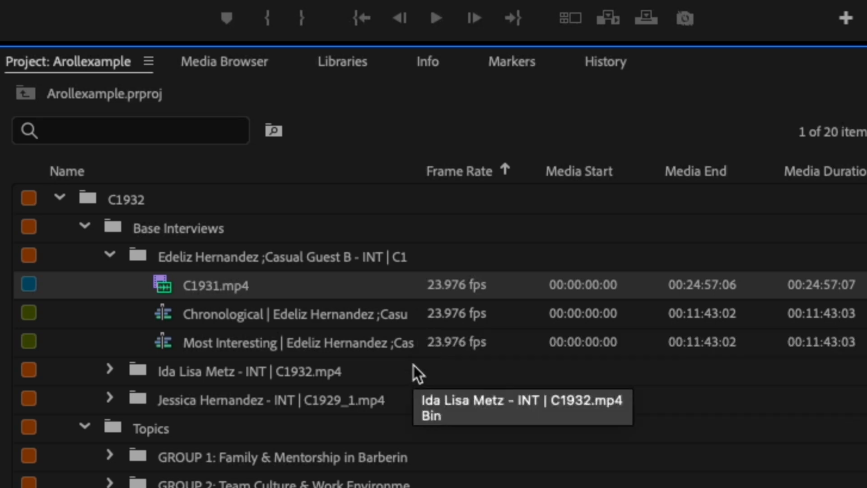
mouse_move(224, 323)
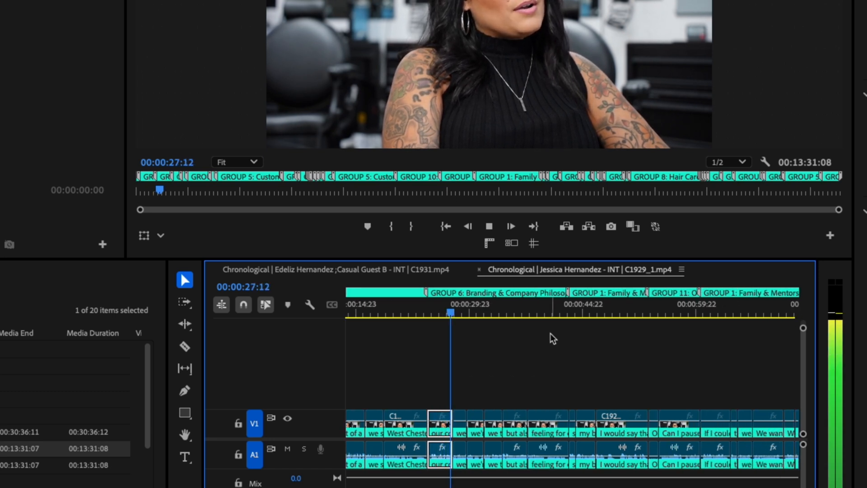
click(573, 315)
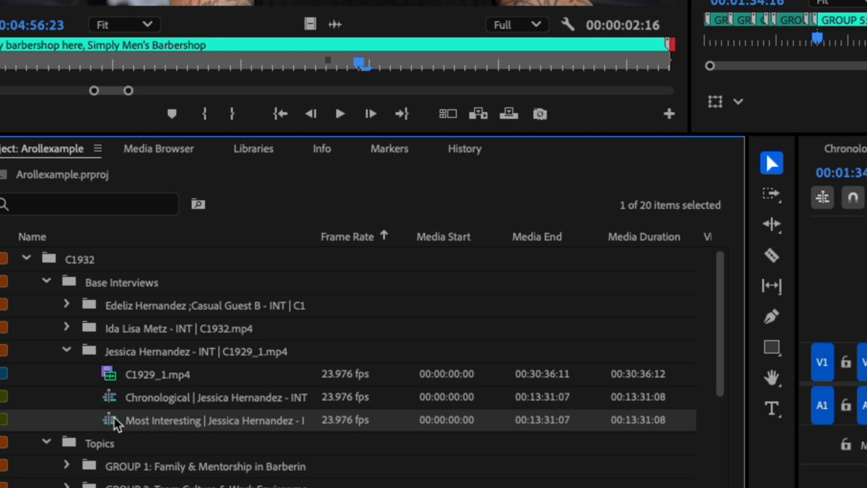
double_click(213, 420)
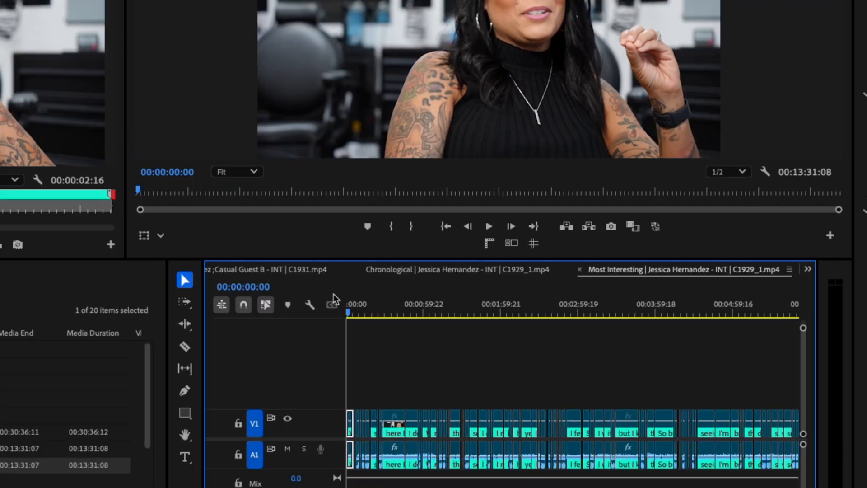
click(512, 313)
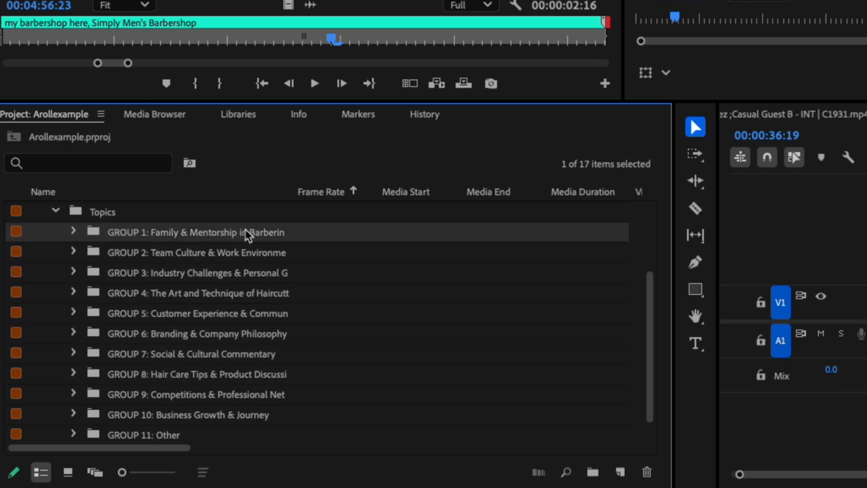
Step: Open GROUP 1: Family & Mentorship in Barbering's string-outs and preview soundbites about two minutes in
click(73, 232)
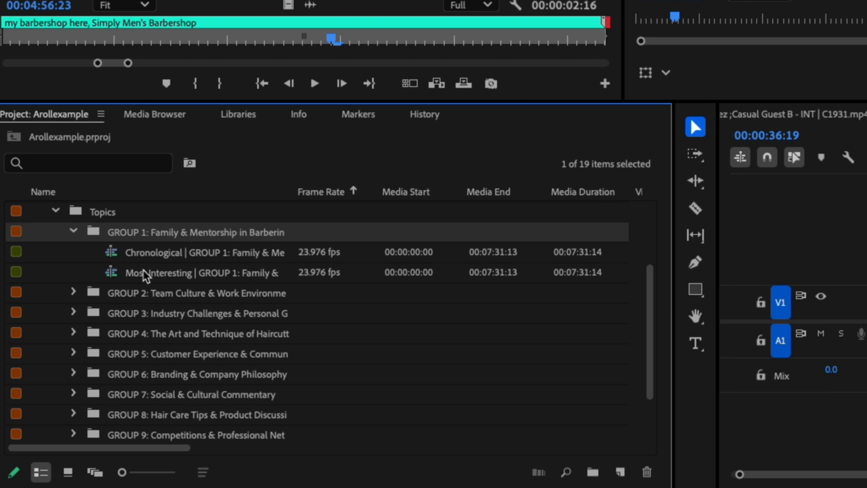
click(201, 252)
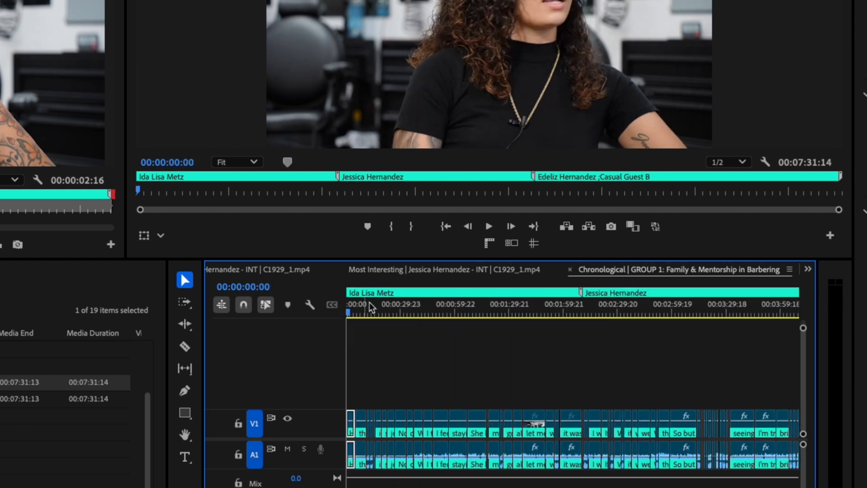
click(564, 313)
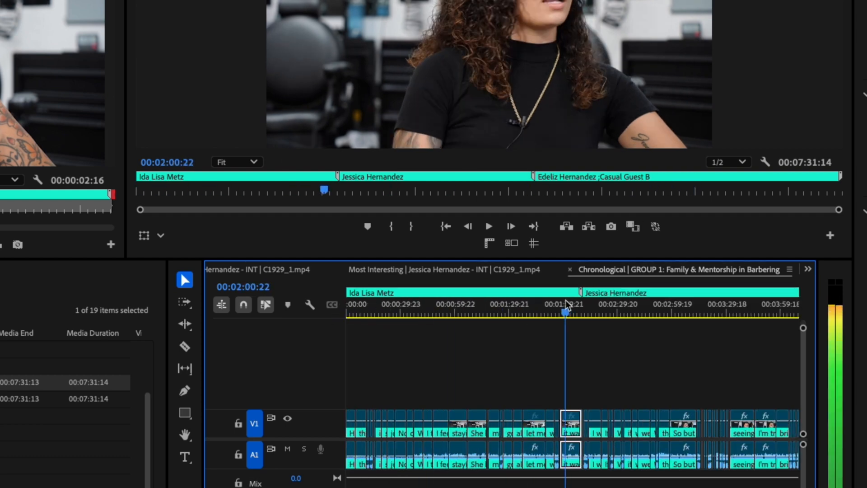
click(488, 226)
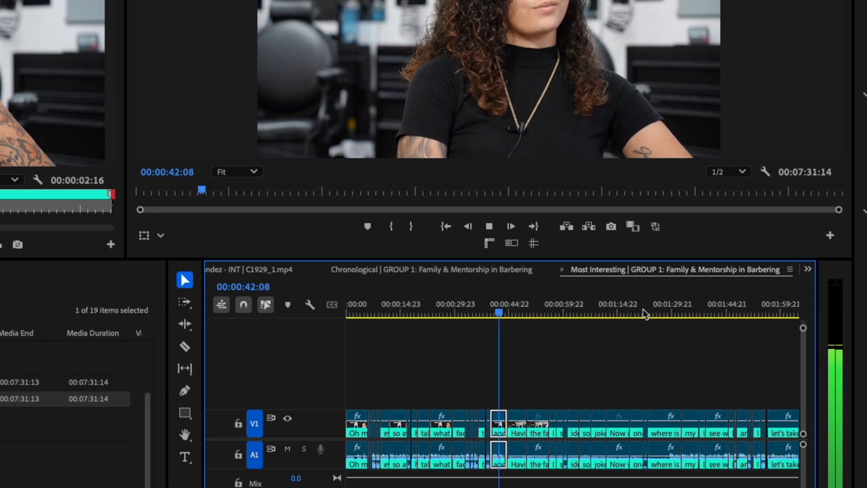
click(358, 115)
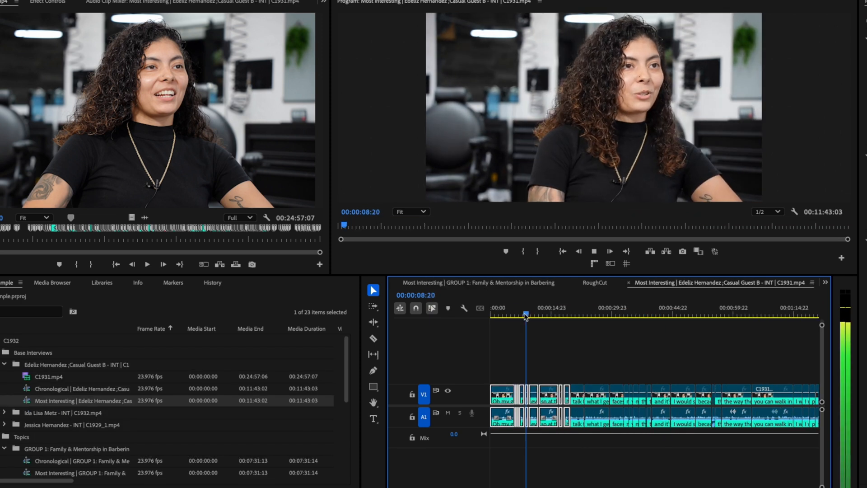
Step: Review a soundbite in Edeliz's string-out, then switch to the assembled RoughCut sequence
click(594, 283)
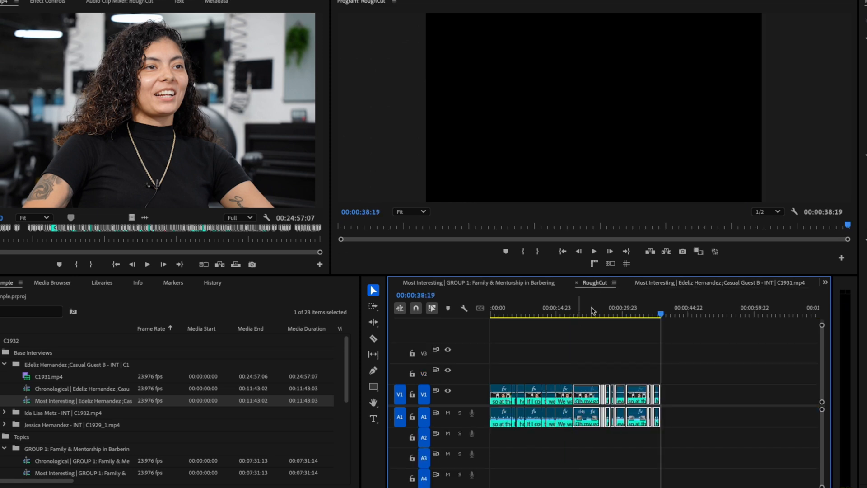
click(719, 281)
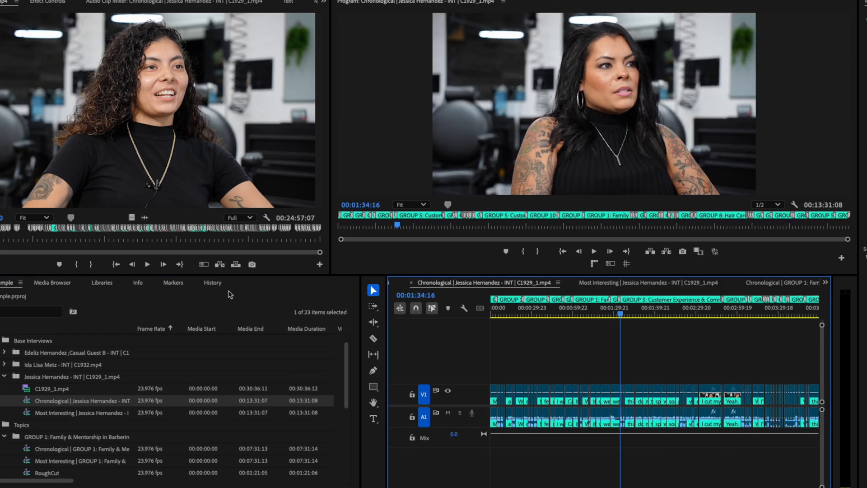
Step: Search markers for 'family', add the 'we are a family here' soundbite to the RoughCut's end and trim it
click(172, 283)
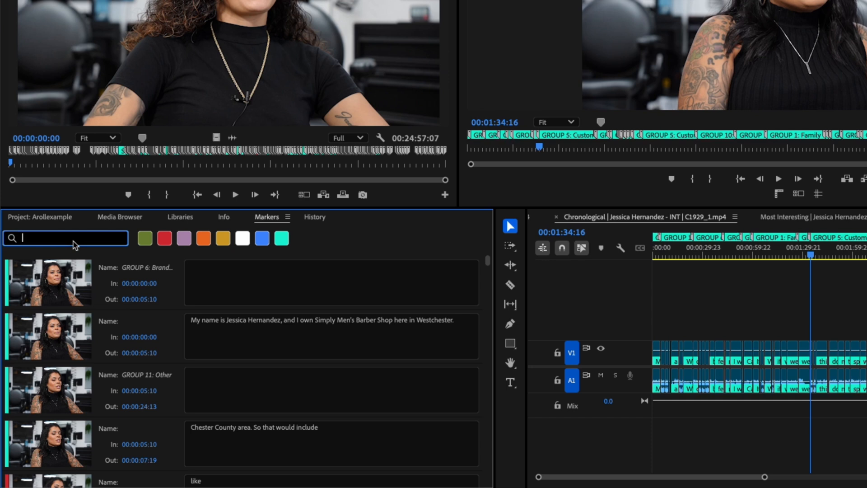
text(family)
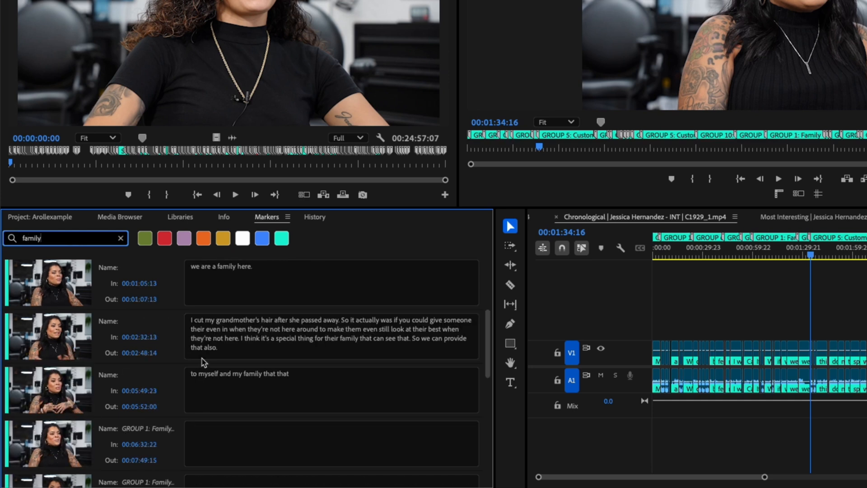
click(120, 237)
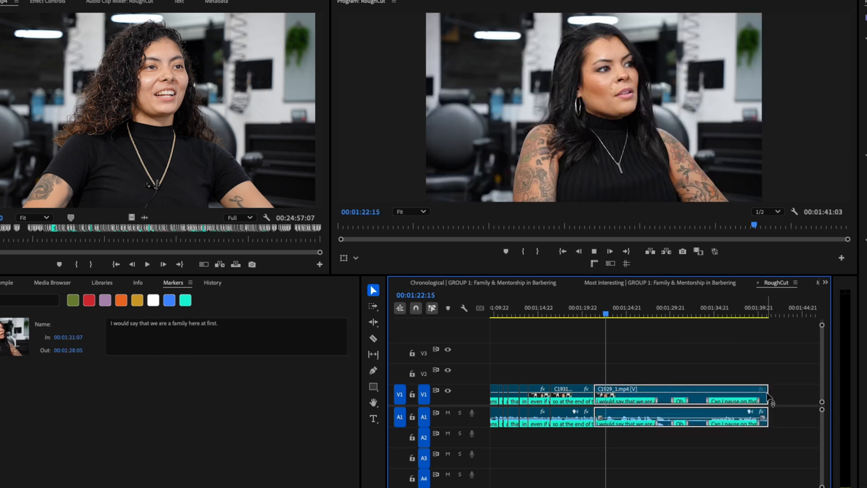
drag(769, 401, 761, 401)
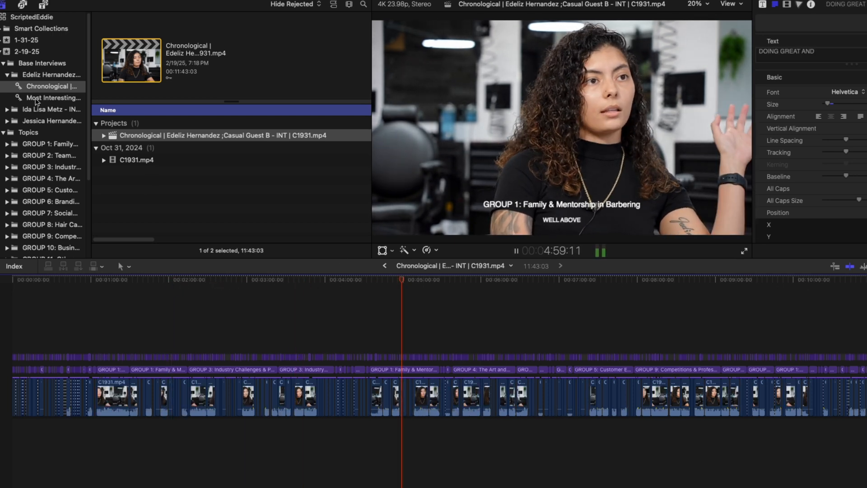
click(53, 98)
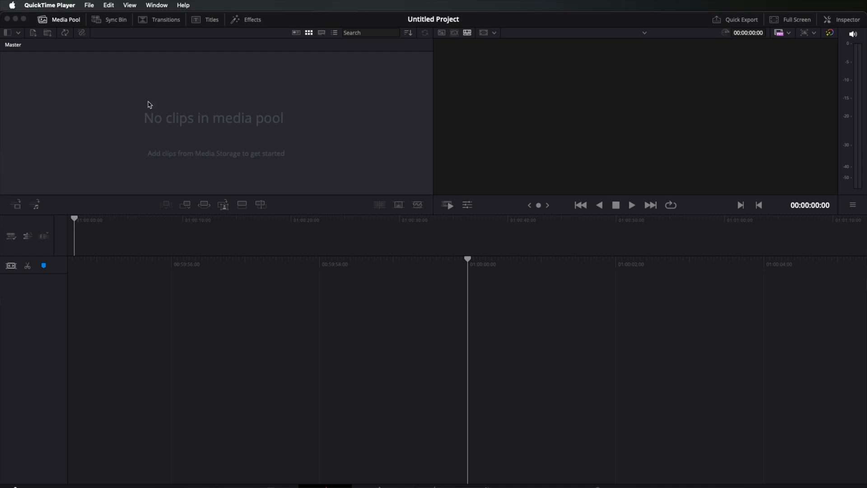
Step: Import a timeline from C1932_A-Rolls.xml in DaVinci Resolve and list its available string-outs
click(127, 45)
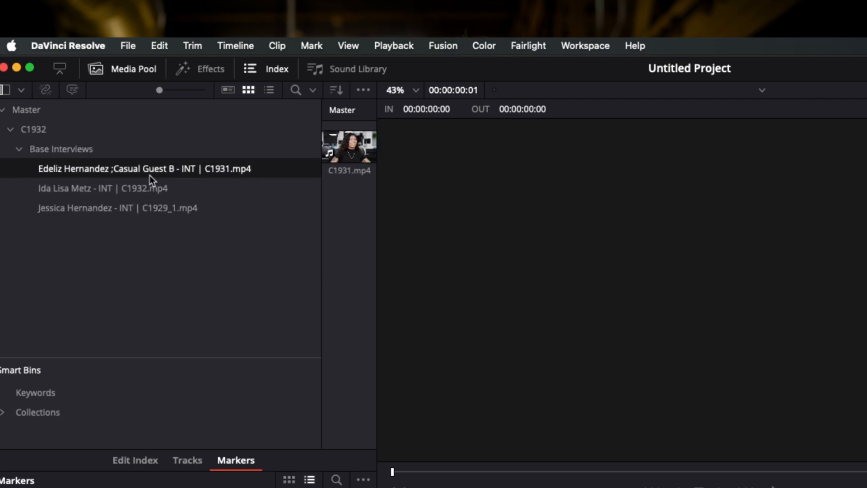
click(127, 45)
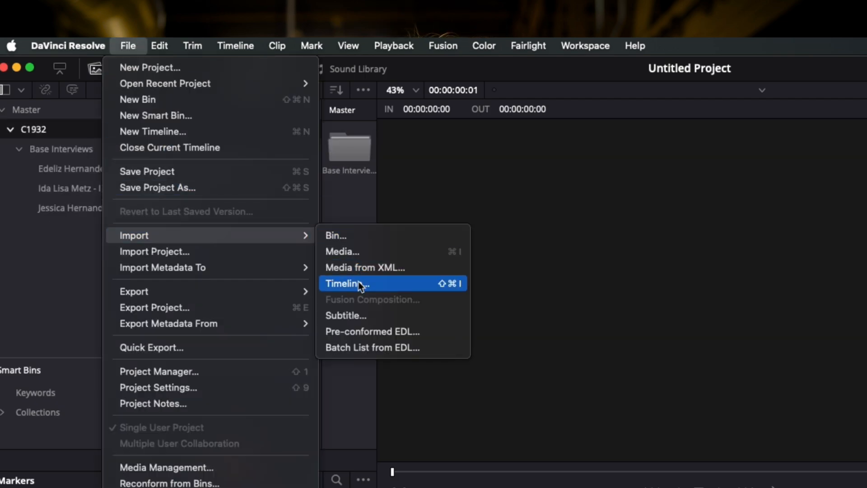
click(347, 282)
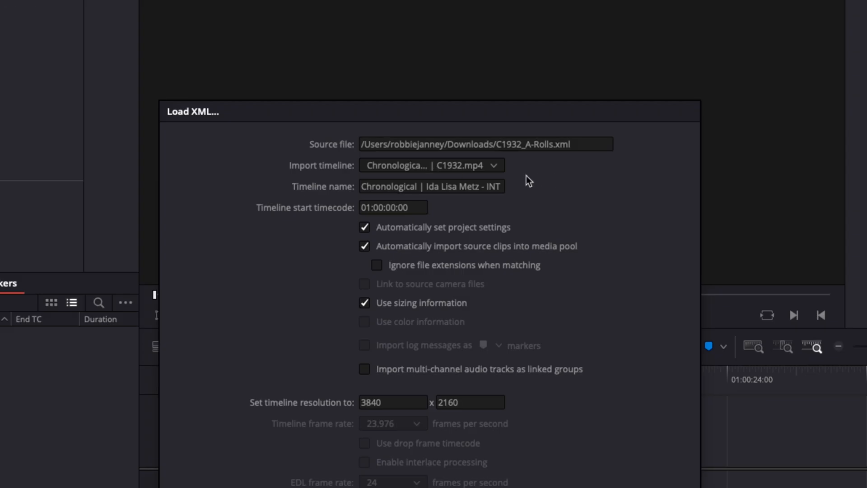
click(432, 164)
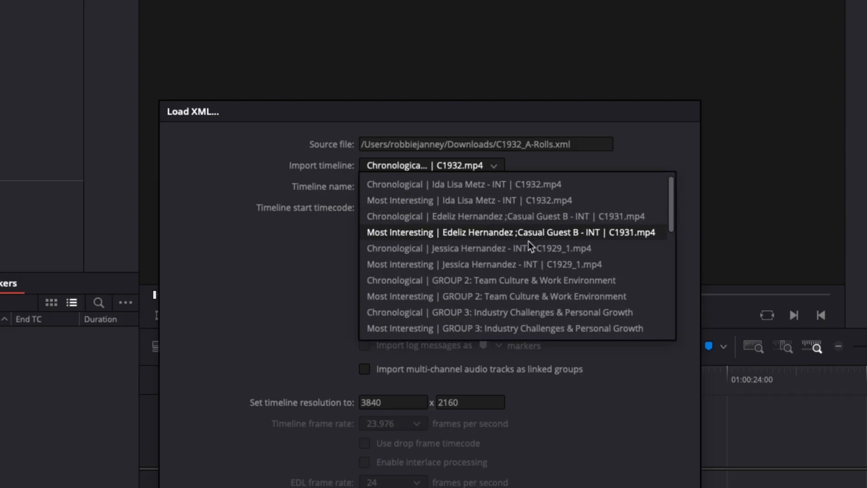